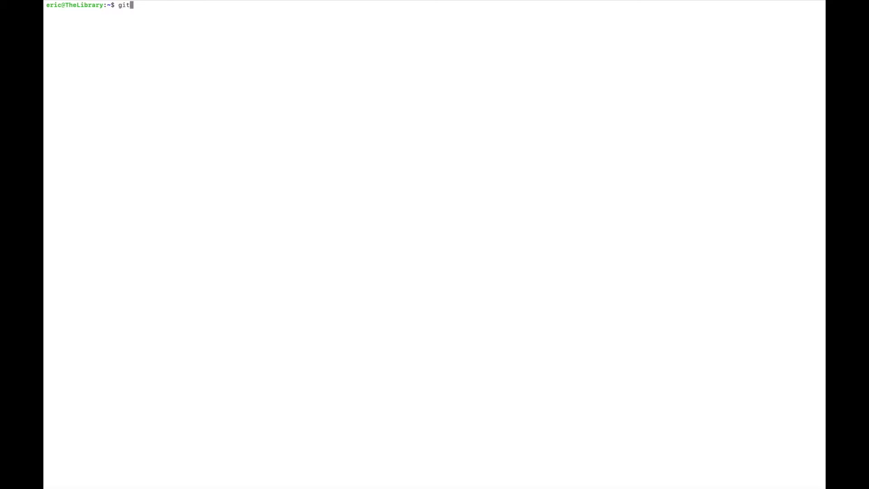
On the server, cd into /Repositories, list its lettered subfolders, and enter T
type("cd /Repositories")
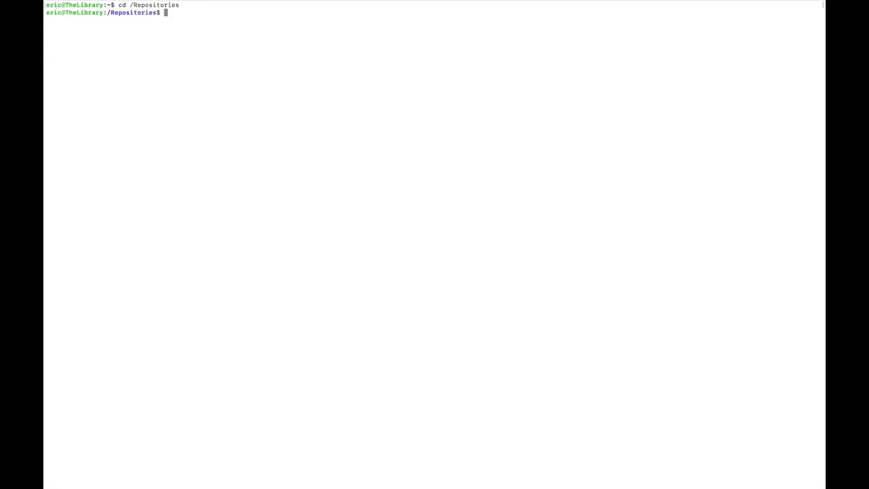
type("ls")
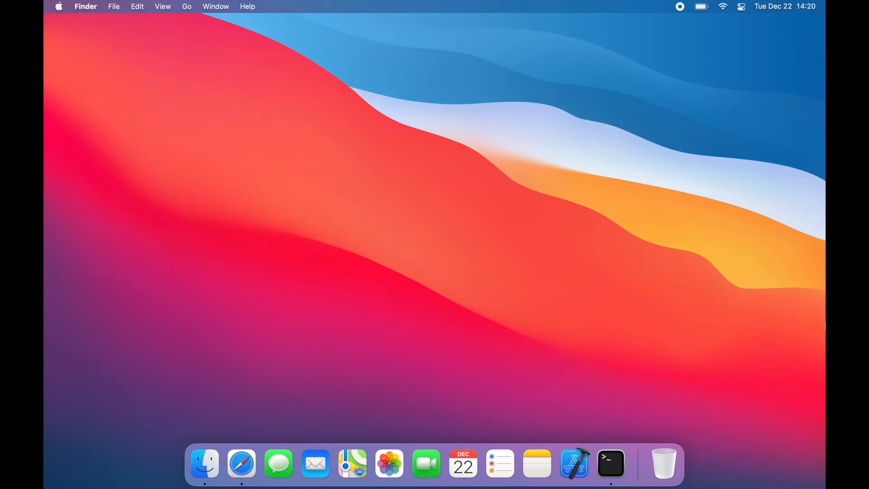
left_click(610, 464)
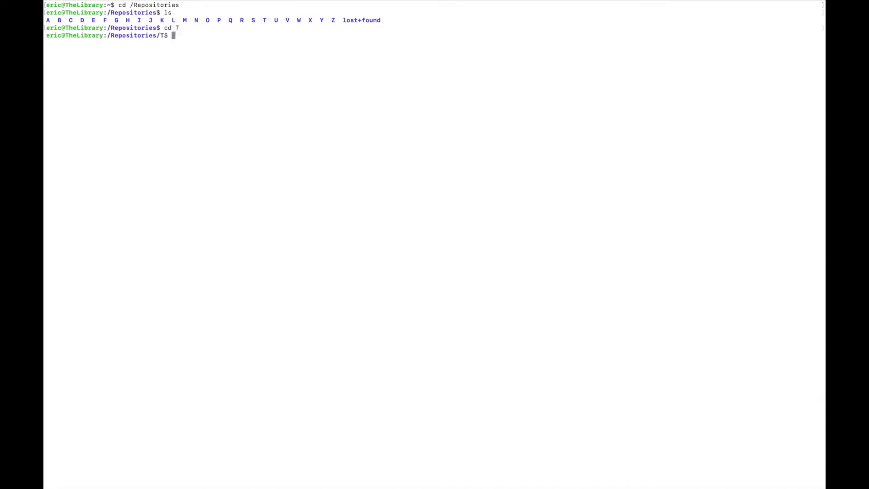
Create and enter a test folder inside T and run git init --bare there
type("mkdir test")
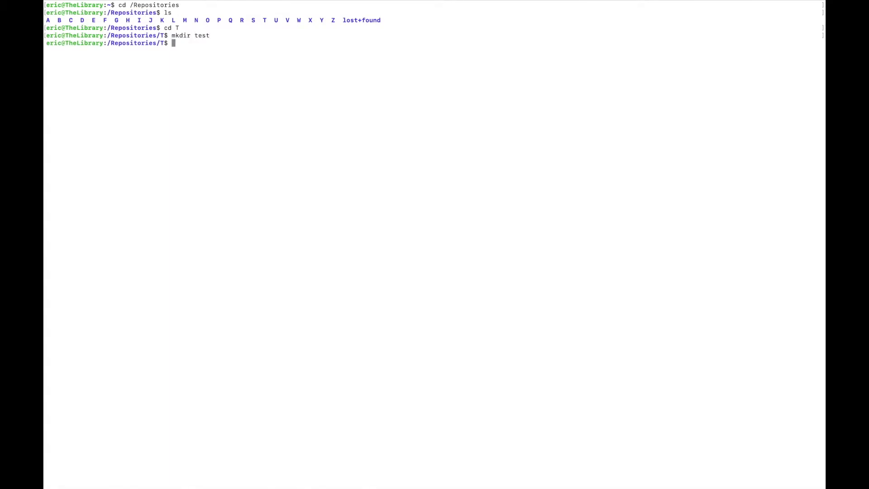
type("cd test")
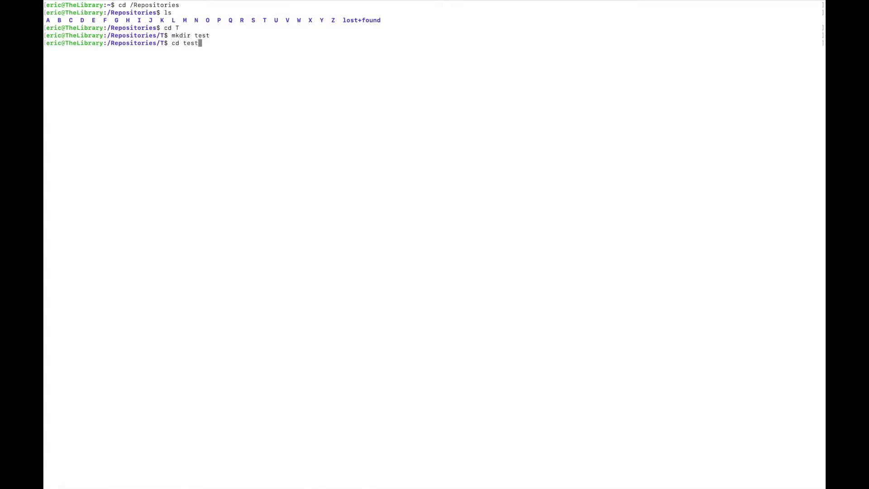
type("git init --b")
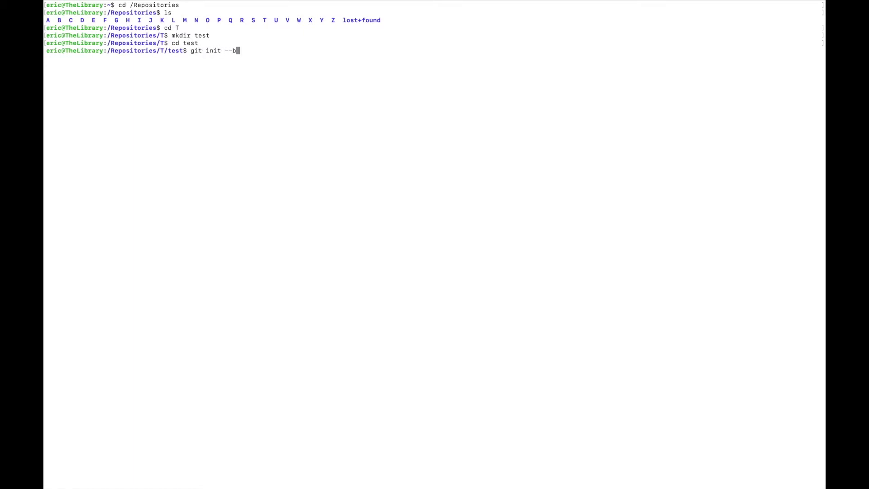
type("are")
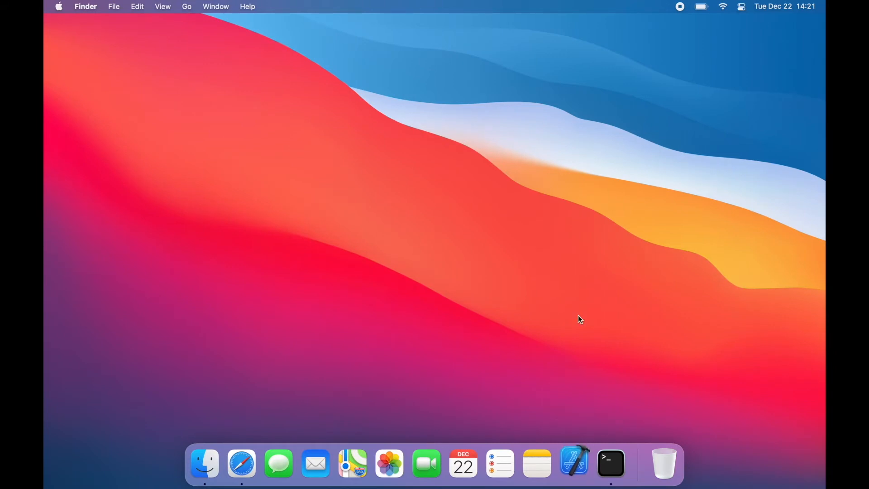
Launch Xcode and configure a macOS Command Line Tool project named test in C++
left_click(574, 464)
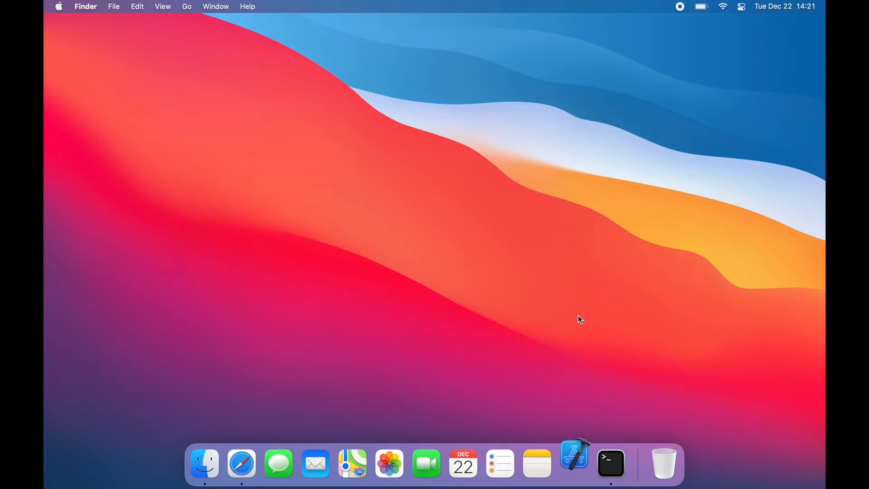
left_click(575, 463)
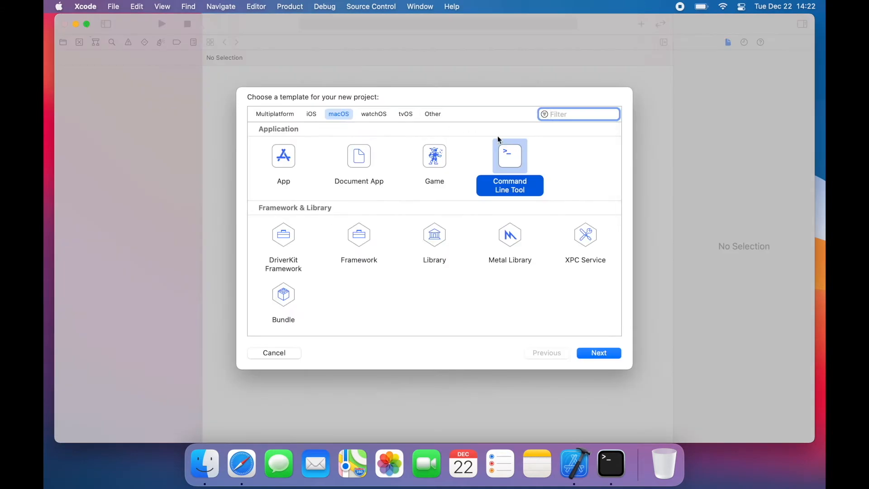
left_click(598, 352)
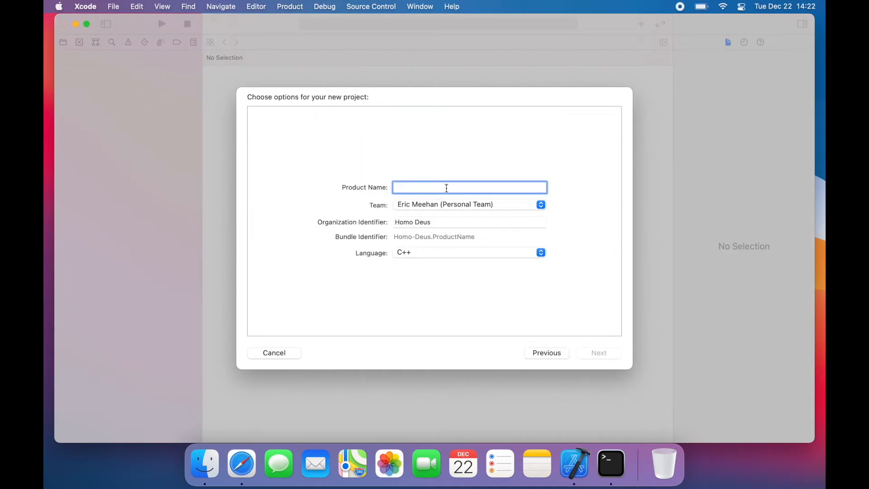
type("test")
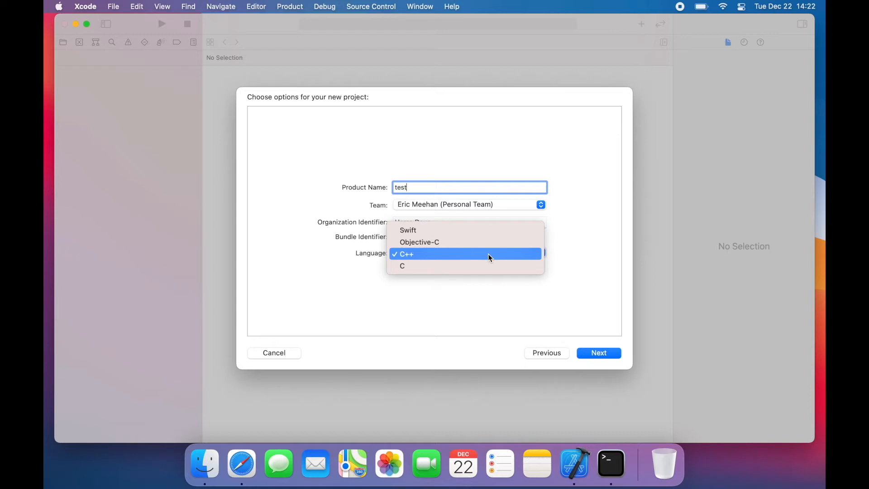
left_click(407, 253)
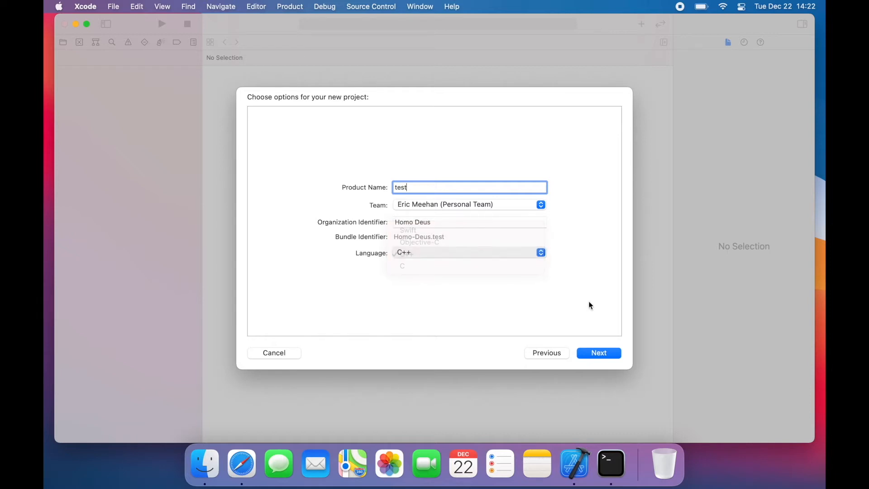
left_click(403, 252)
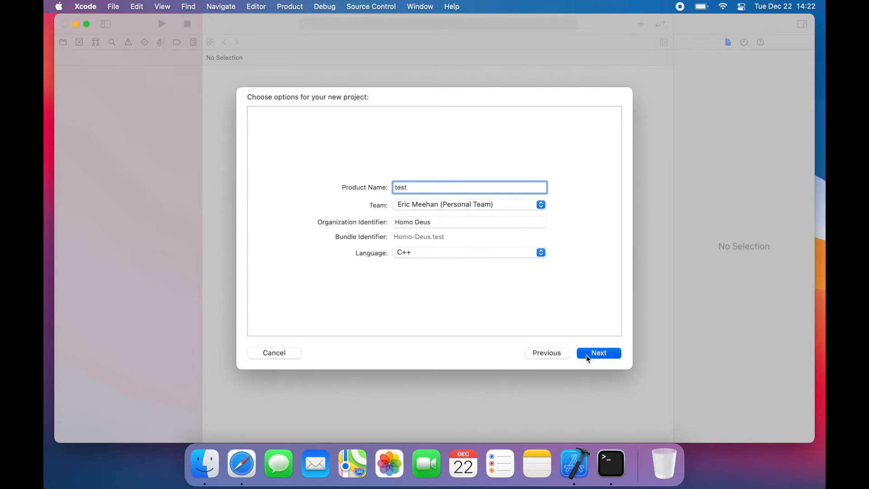
left_click(598, 352)
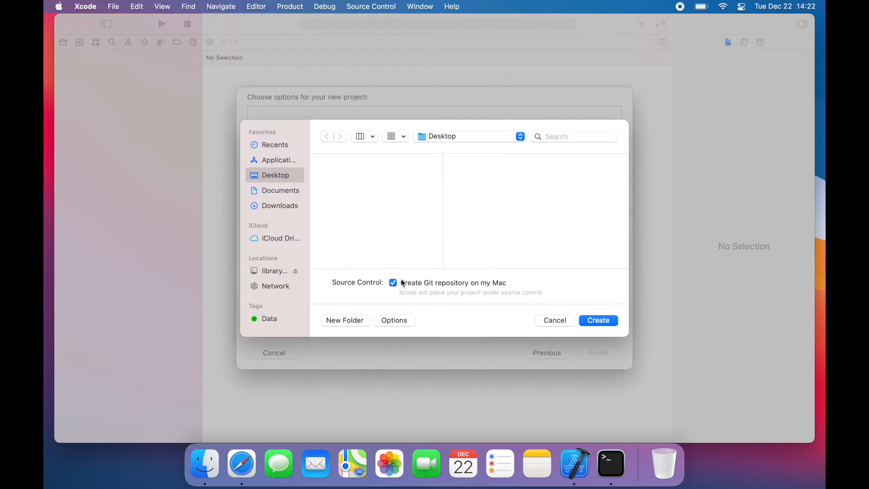
mouse_move(487, 291)
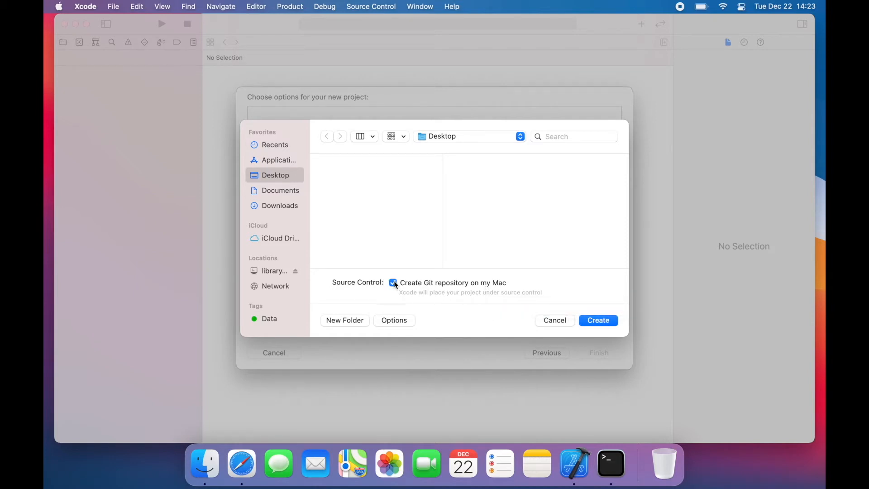
Save the test project to the Desktop with the Create Git repository option set
left_click(393, 282)
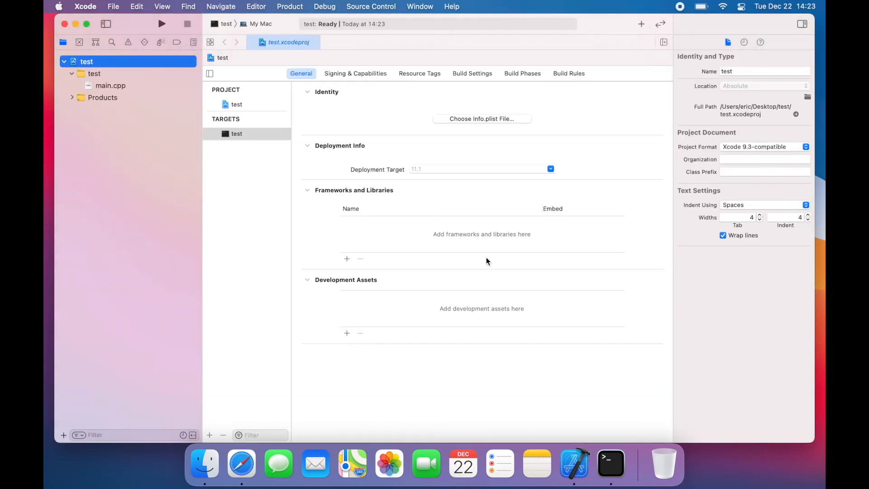
Minimize the Xcode window and switch to a fresh local Terminal tab
left_click(111, 85)
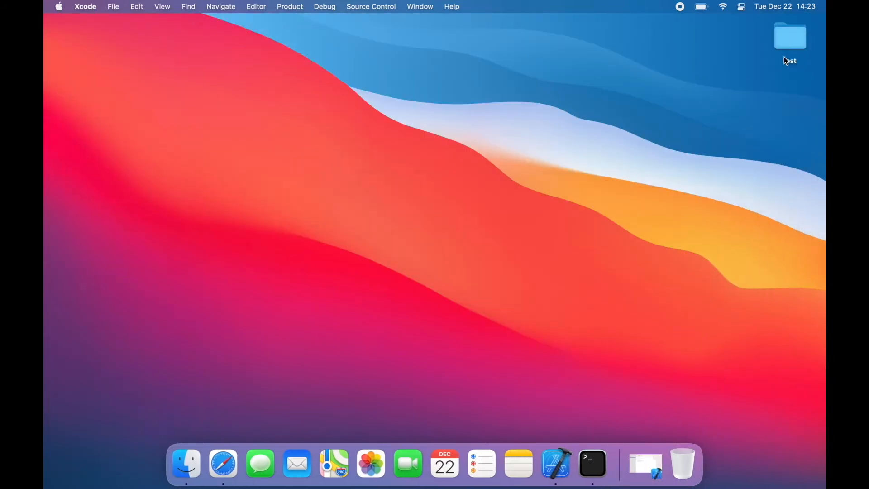
left_click(592, 463)
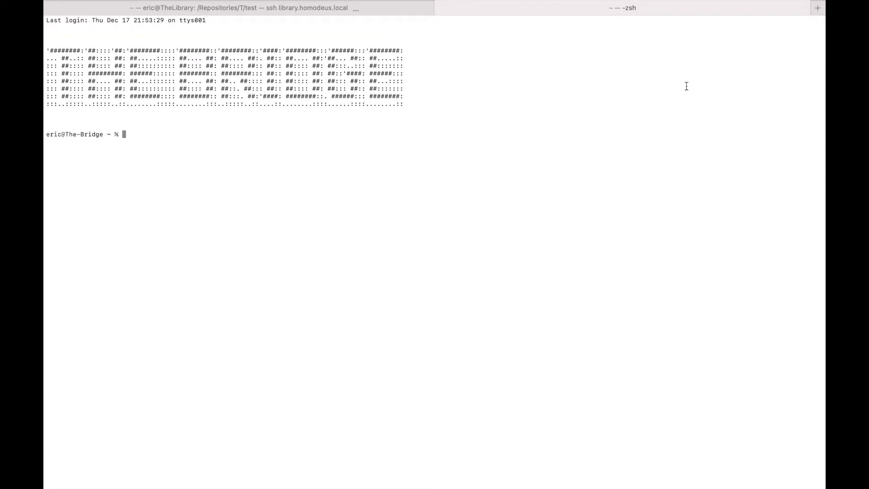
cd into Desktop/test locally, allow Desktop access, and list test and test.xcodeproj
type("cd Desktopp")
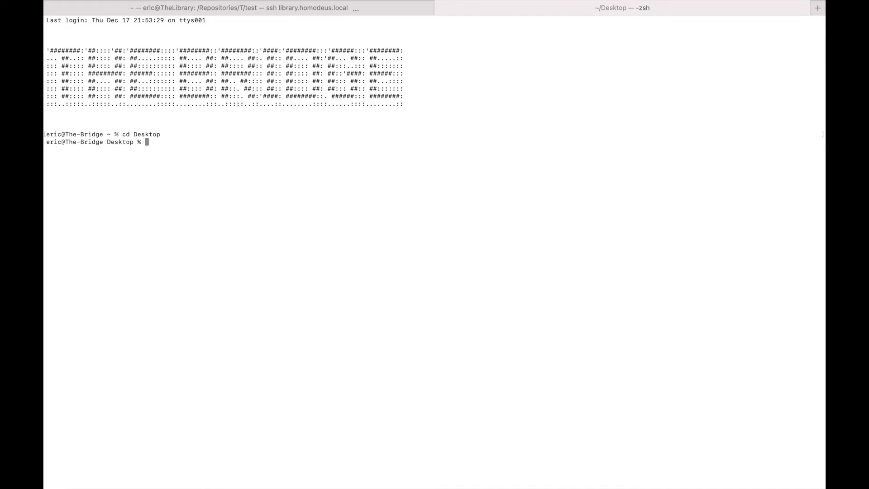
type("cd")
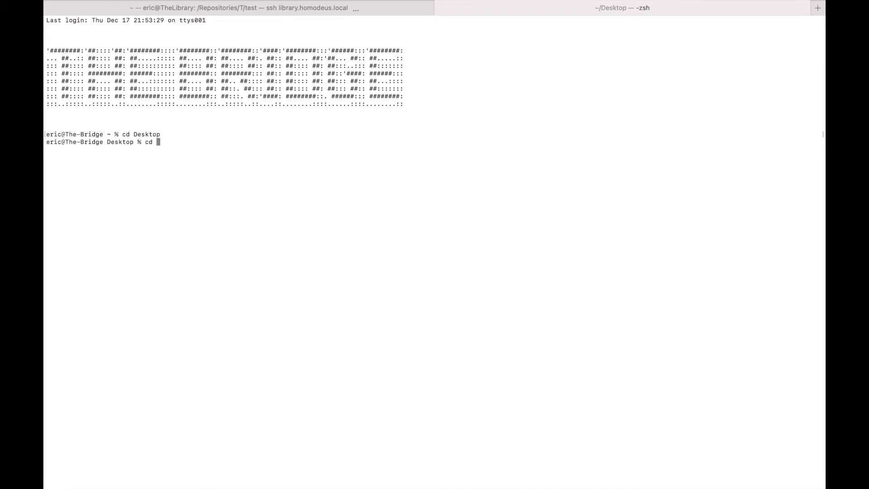
type("test")
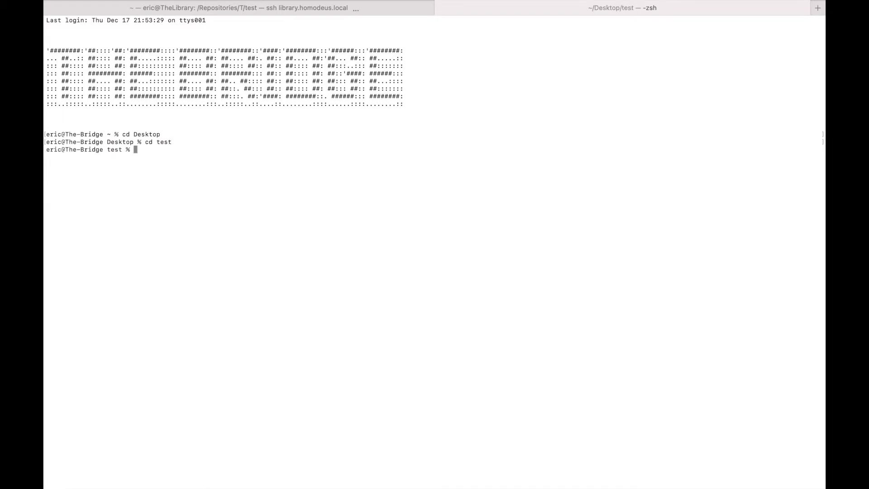
type("ls")
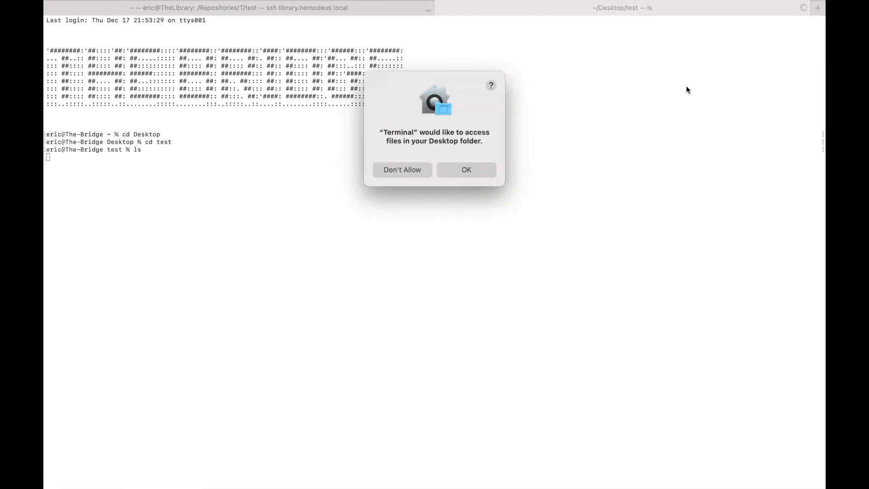
left_click(465, 170)
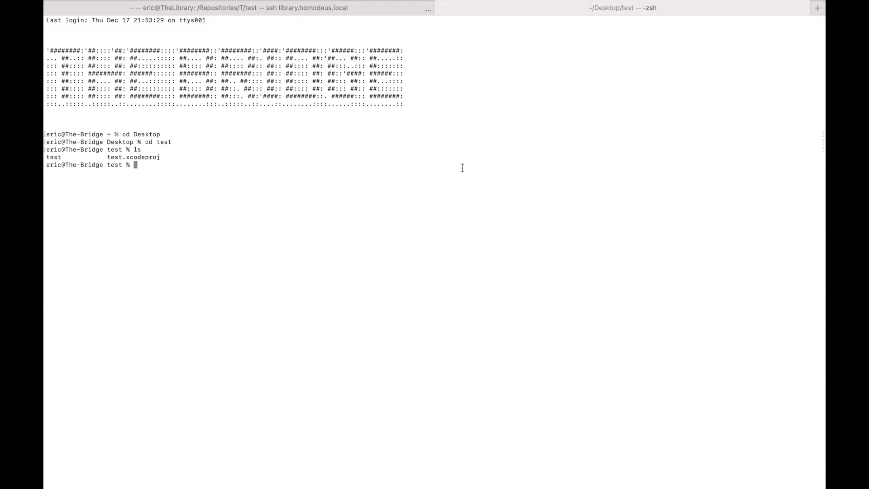
double_click(53, 157)
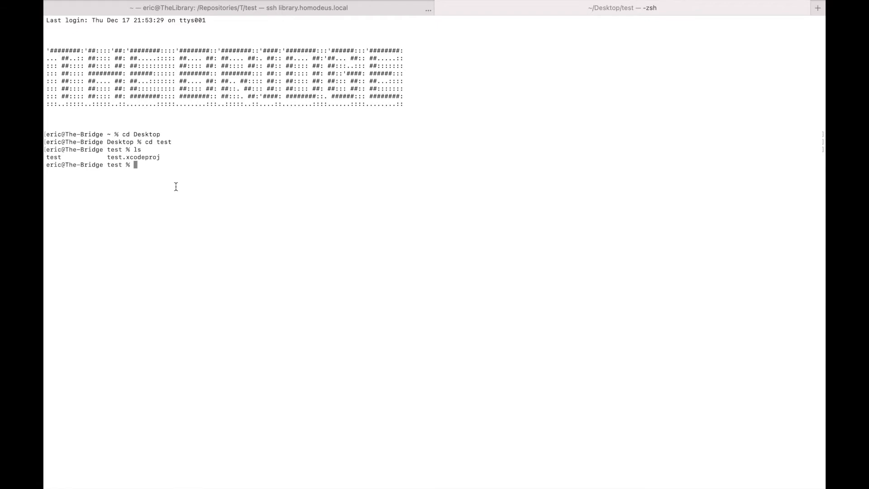
Run git init in the test folder and stage all project files with git add
type("git init")
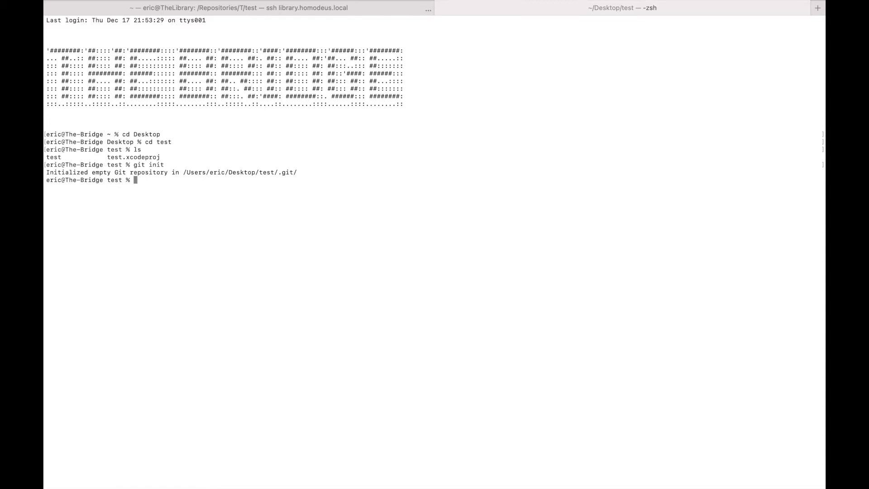
type("git status")
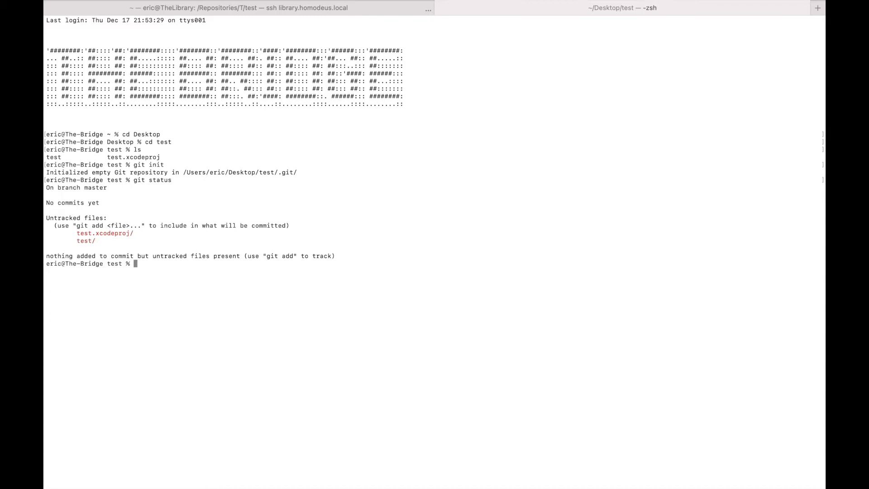
type("git add .")
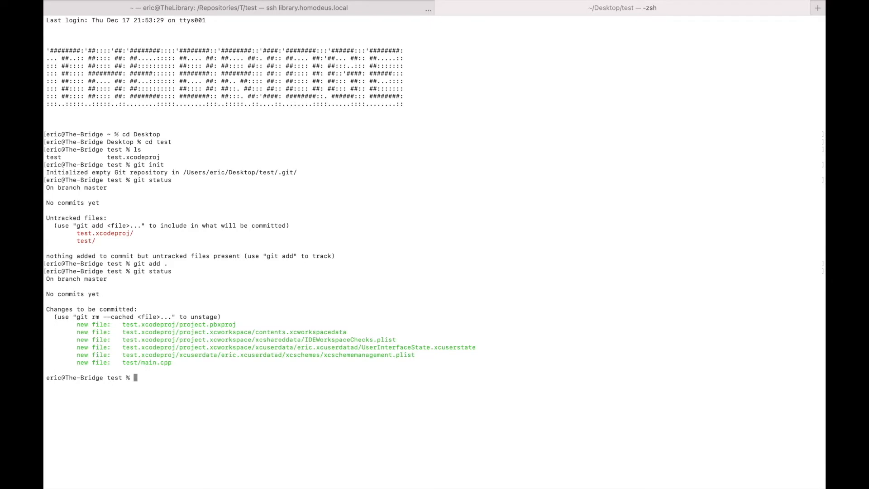
mouse_move(156, 340)
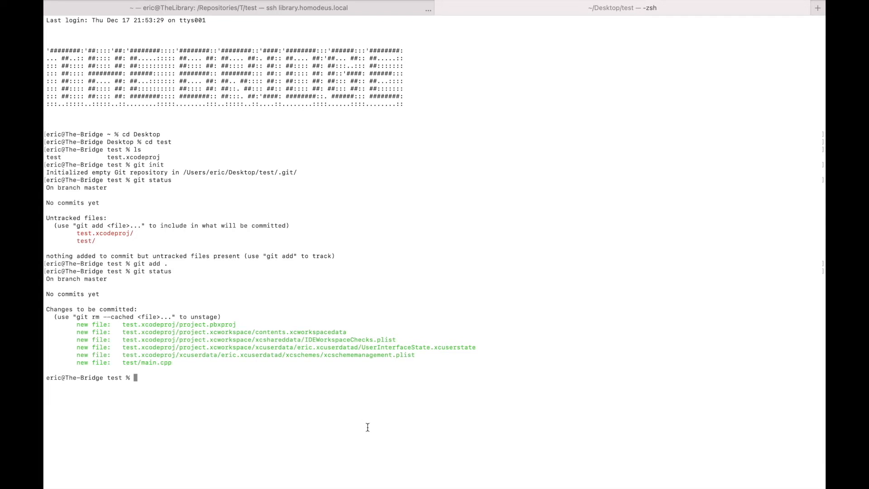
Commit the staged files with git commit -m "Initial Commit"
type("git")
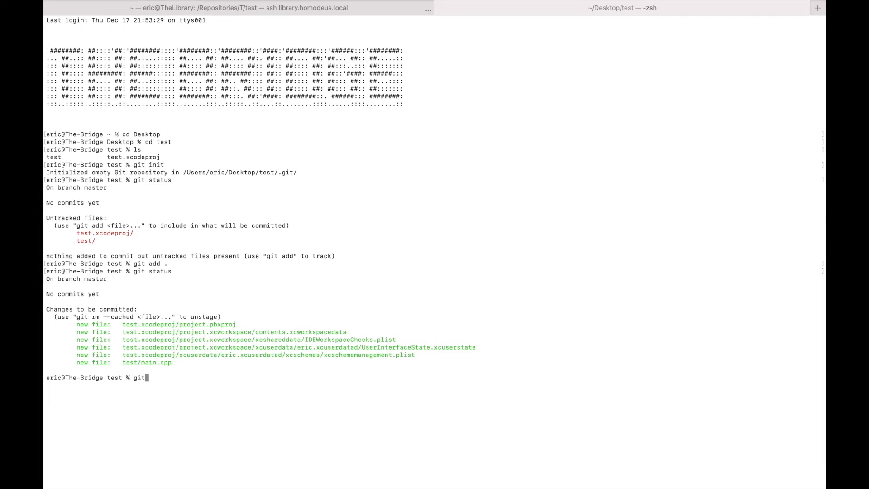
type("commit -")
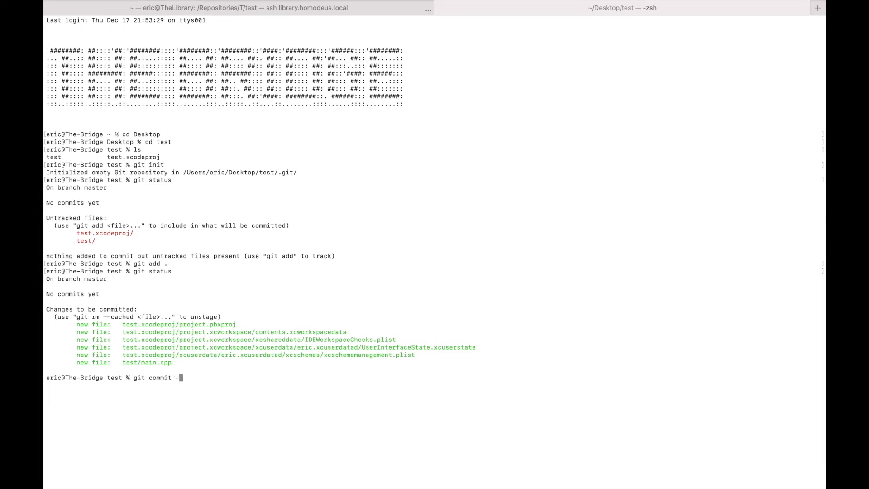
type("m \"Initial")
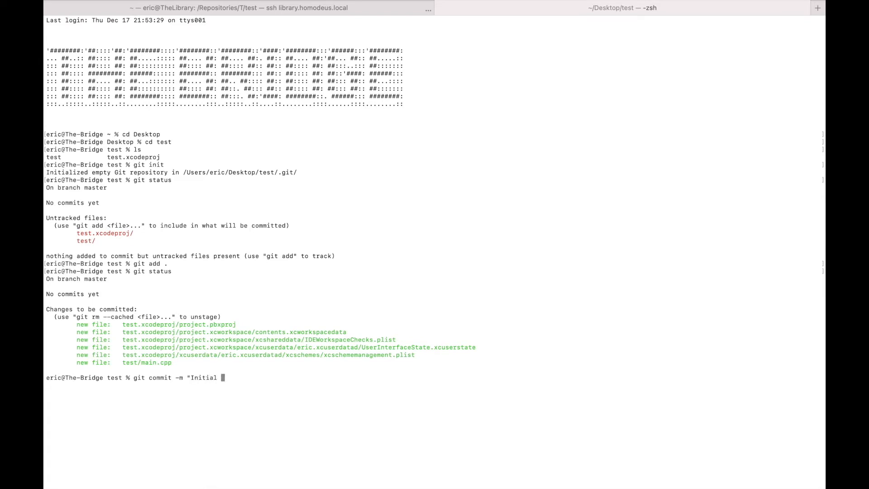
type("Commit\"")
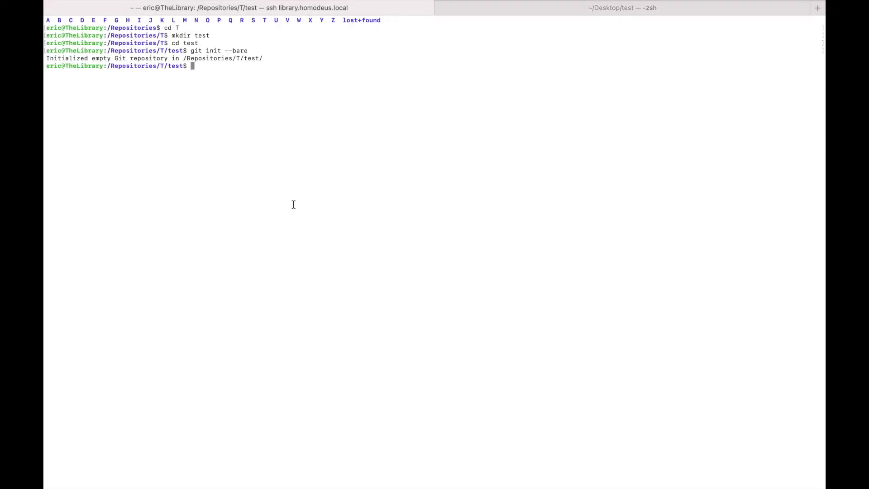
Add library.homodeus.local:/Repositories/T/test as origin; pushing main fails with a refspec error
type("ls")
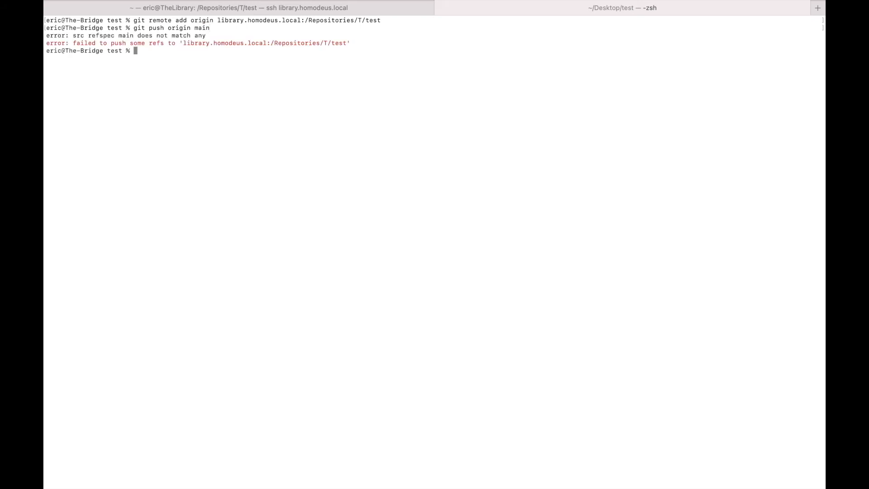
Run git branch -v, showing master holds Initial Commit, and begin a new push command
type("git b")
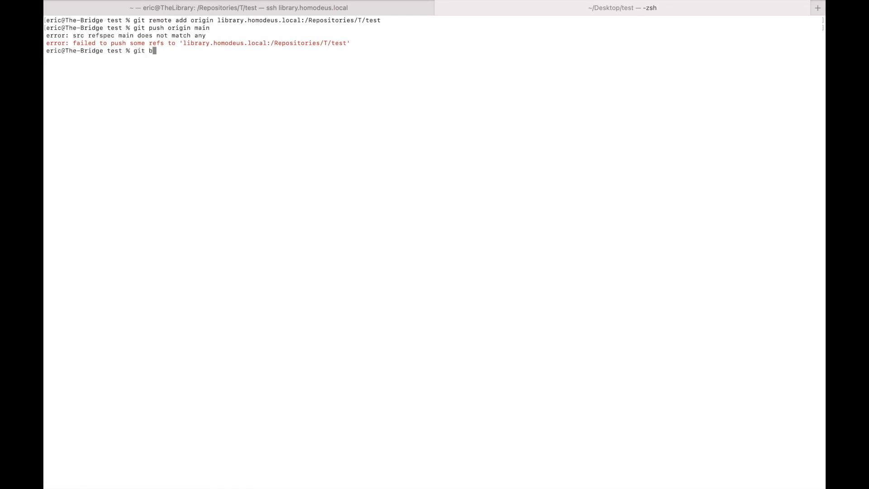
type("ranch -v")
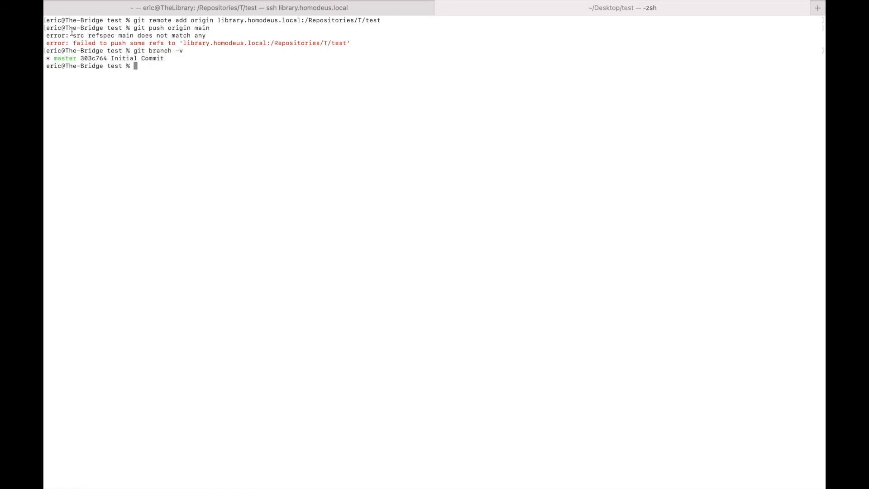
mouse_move(223, 69)
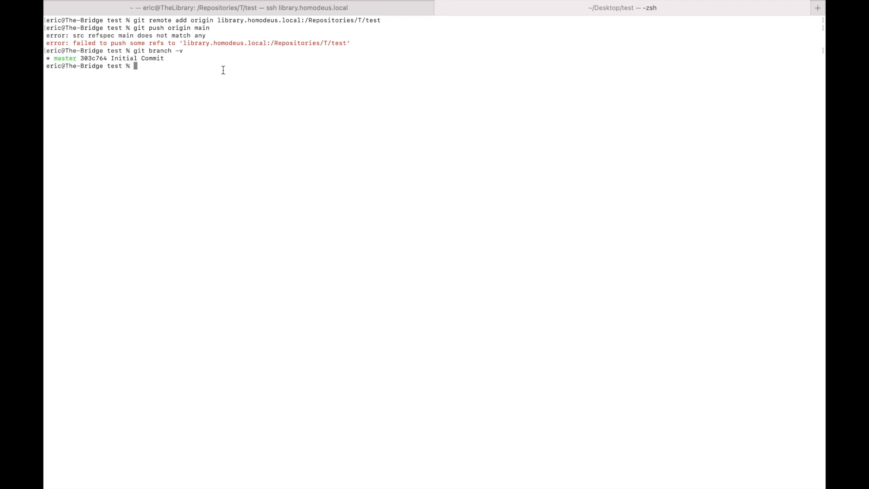
double_click(202, 28)
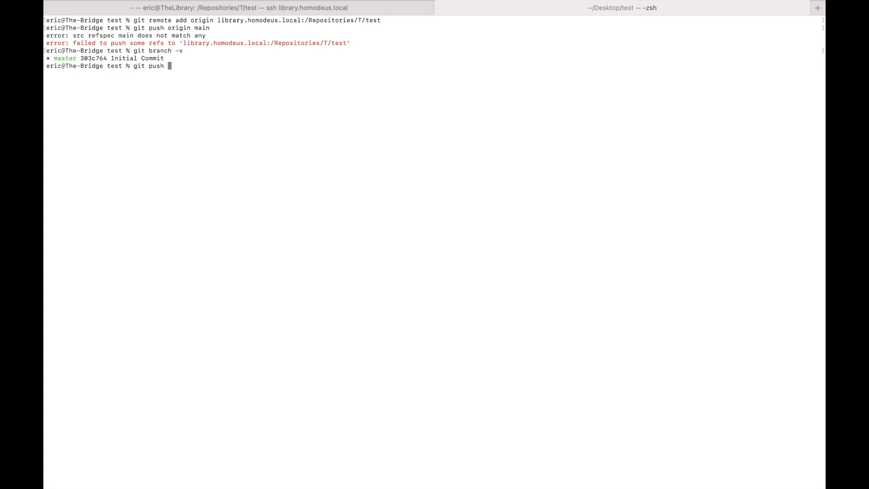
Push master to origin, supplying the SSH key passphrase, then return to the home directory
type("origin master")
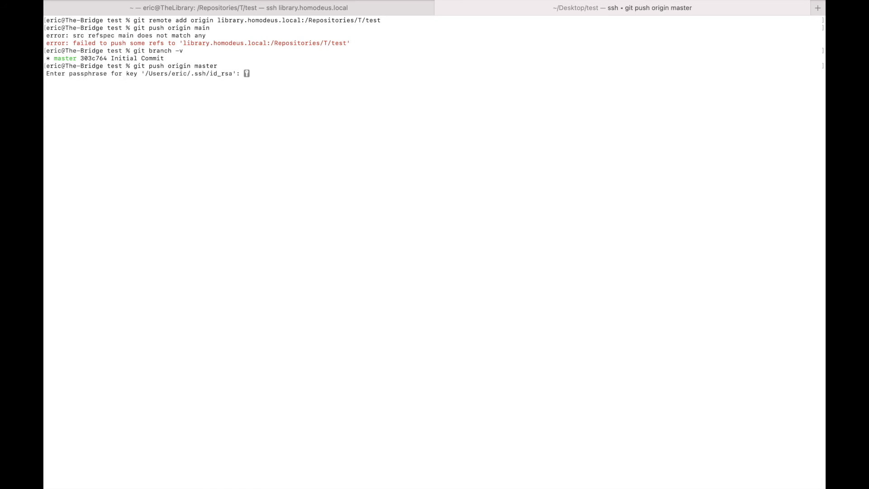
key("Return")
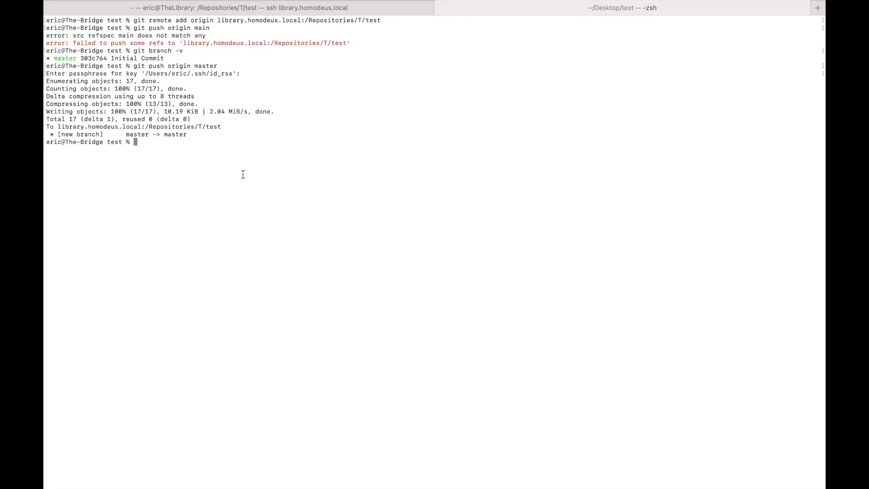
type("cd")
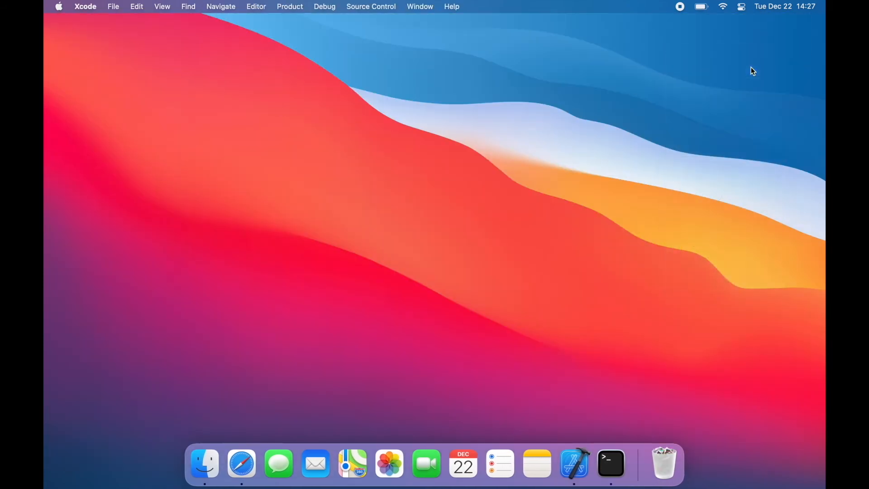
mouse_move(628, 380)
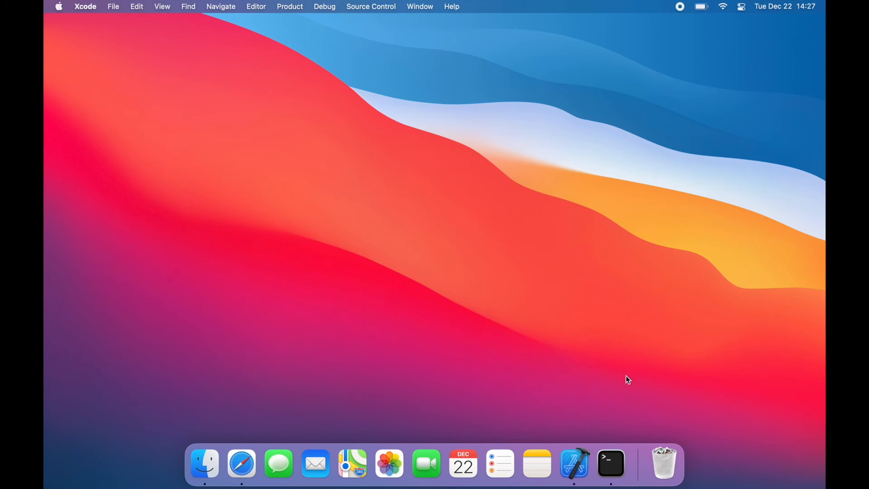
Empty the Trash of the old test folder, leaving the cloned test folder on the Desktop
left_click(664, 462)
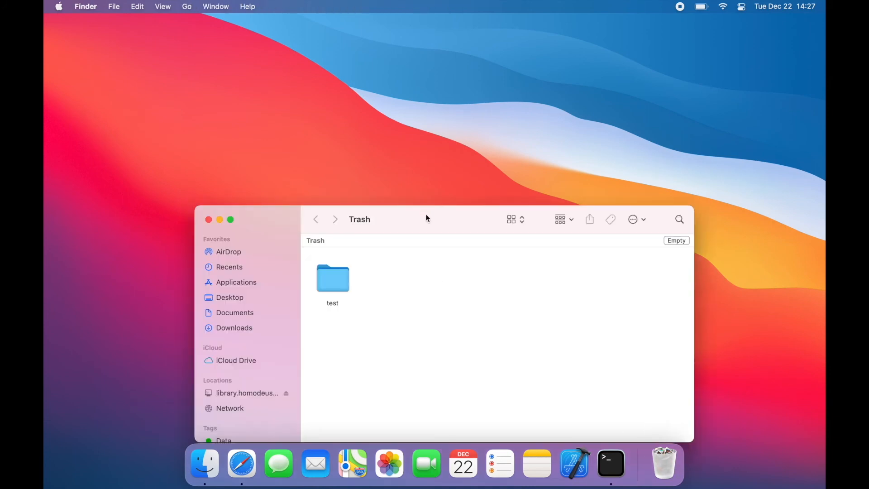
right_click(450, 214)
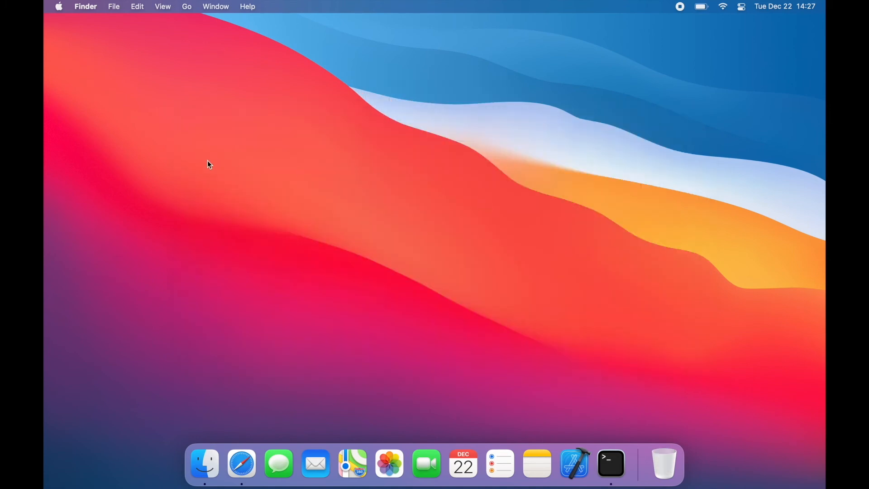
left_click(610, 463)
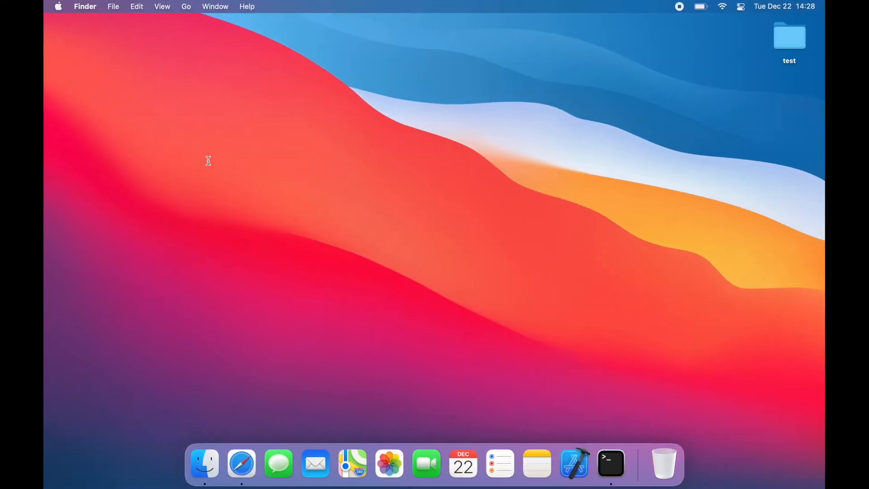
Open the Desktop test folder to reveal its test subfolder and test.xcodeproj
double_click(789, 35)
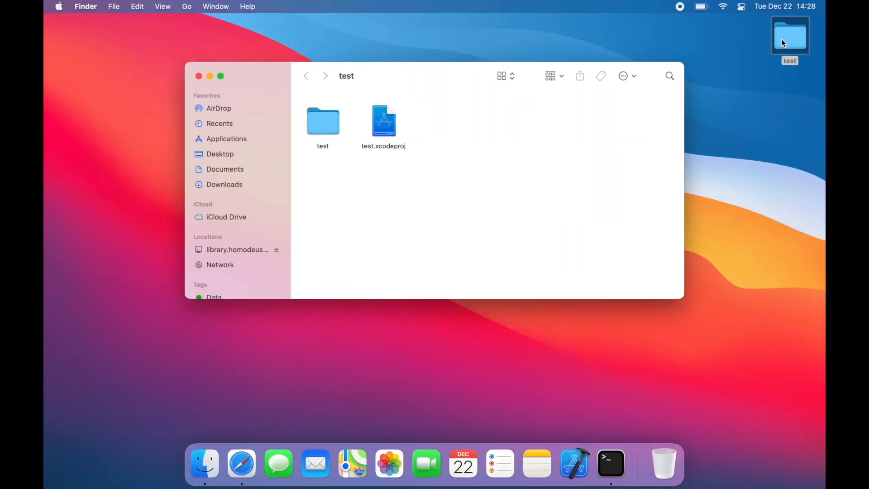
mouse_move(413, 139)
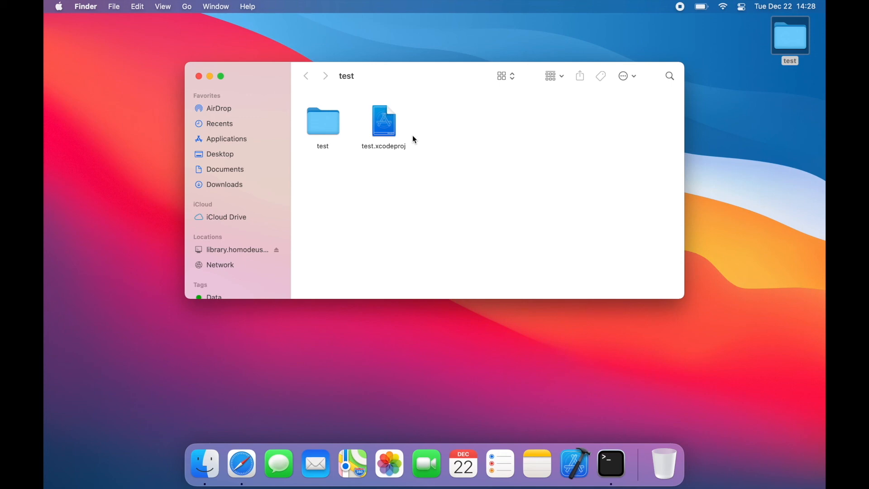
mouse_move(228, 169)
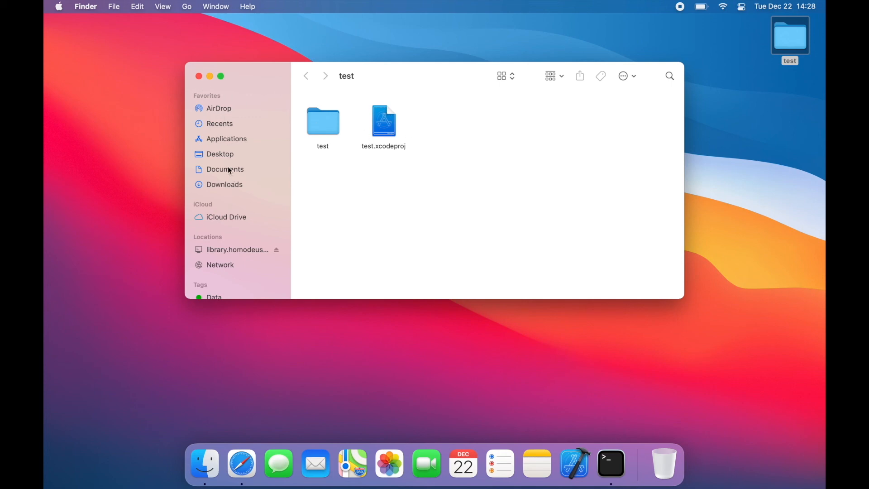